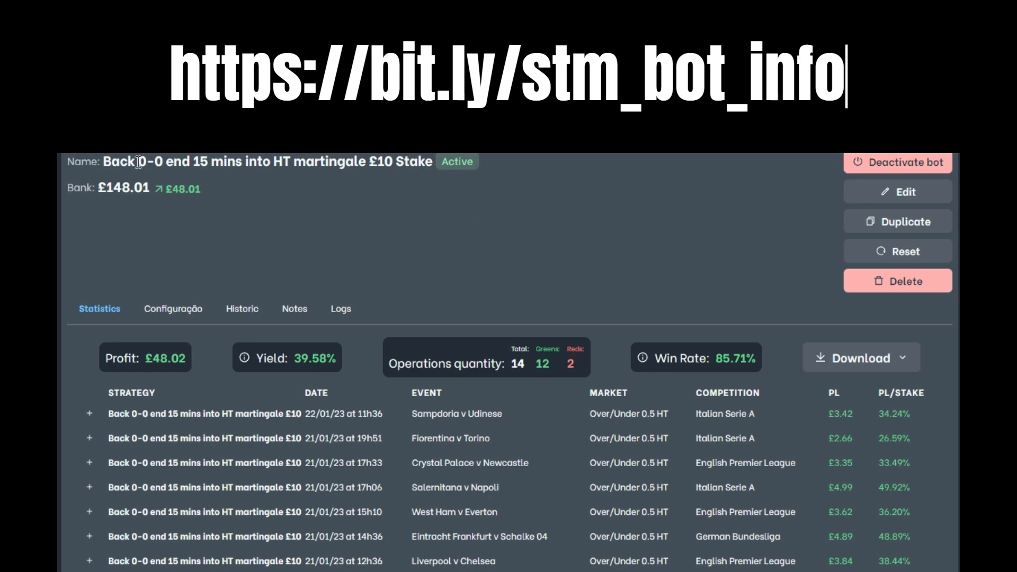
pyautogui.moveTo(362, 247)
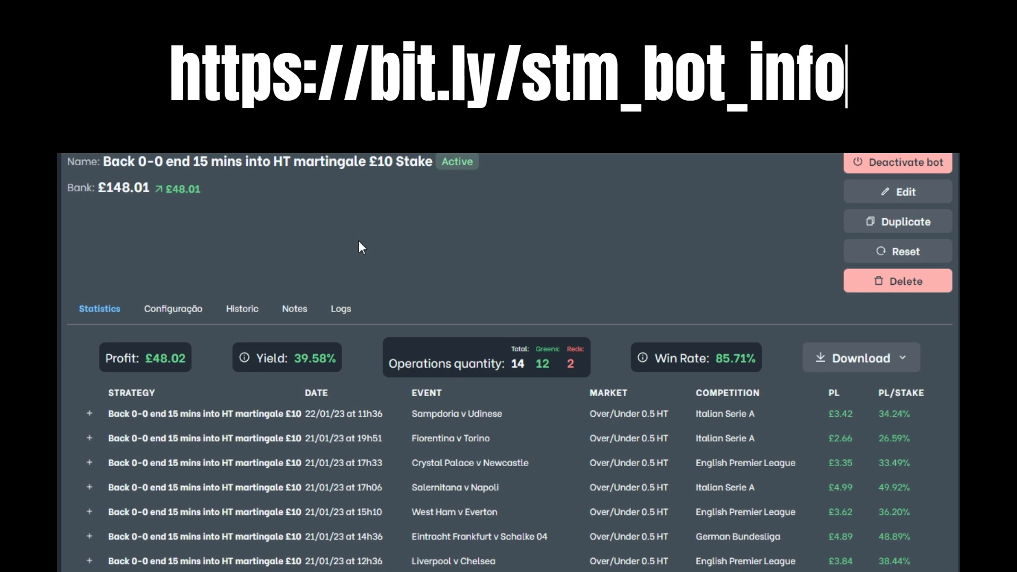
pyautogui.moveTo(379, 241)
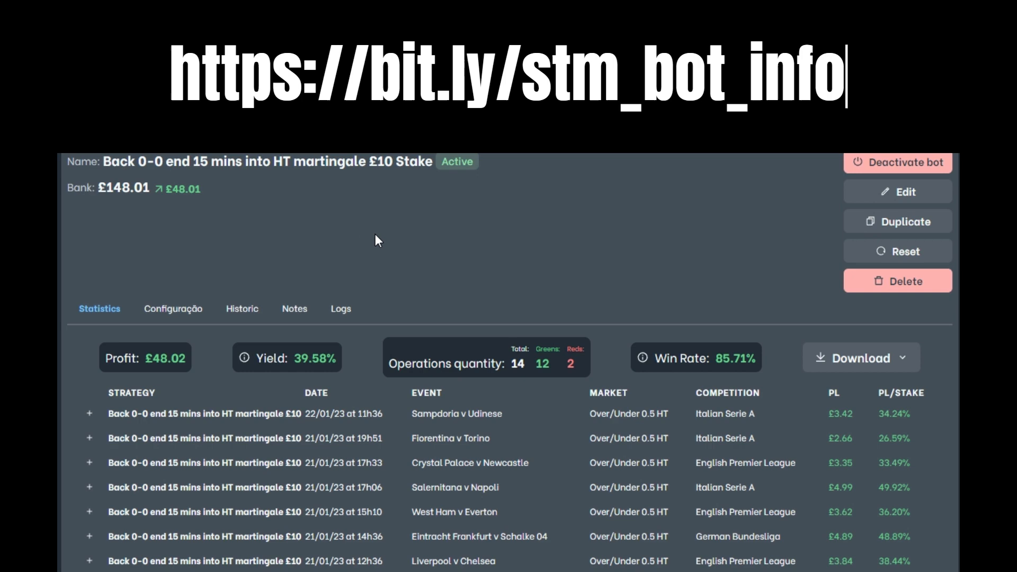
pyautogui.moveTo(273, 220)
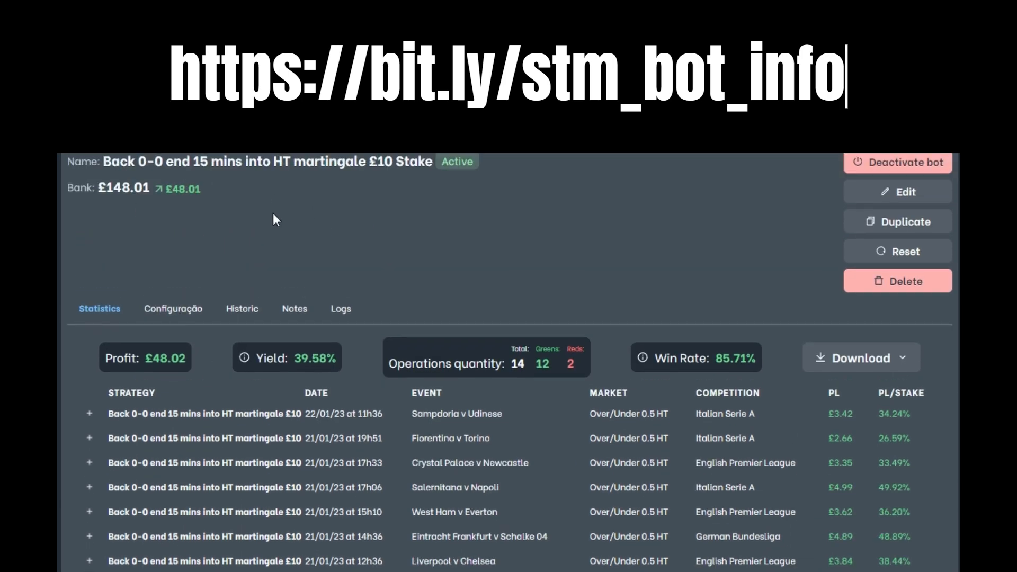
pyautogui.moveTo(329, 183)
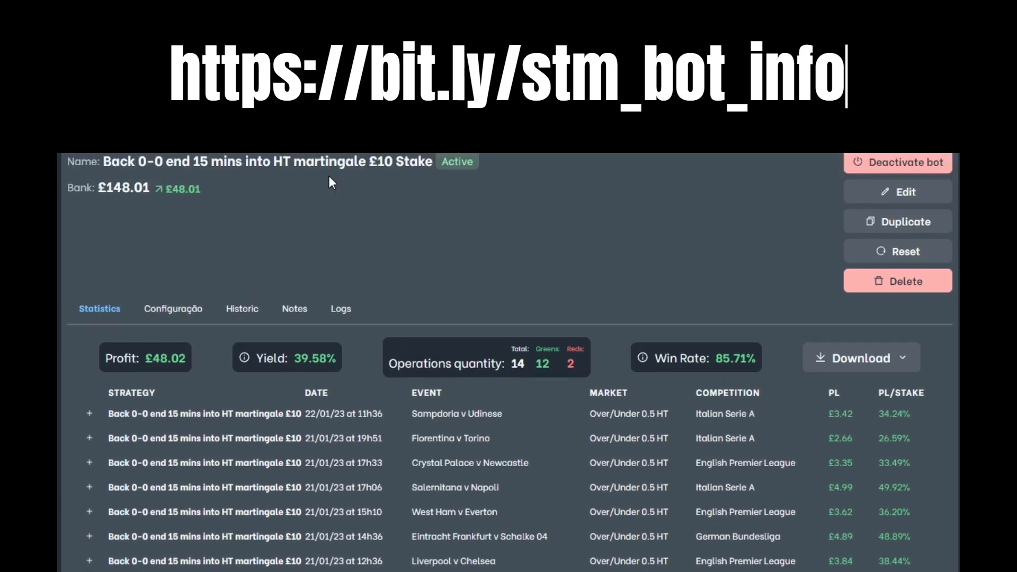
pyautogui.moveTo(427, 247)
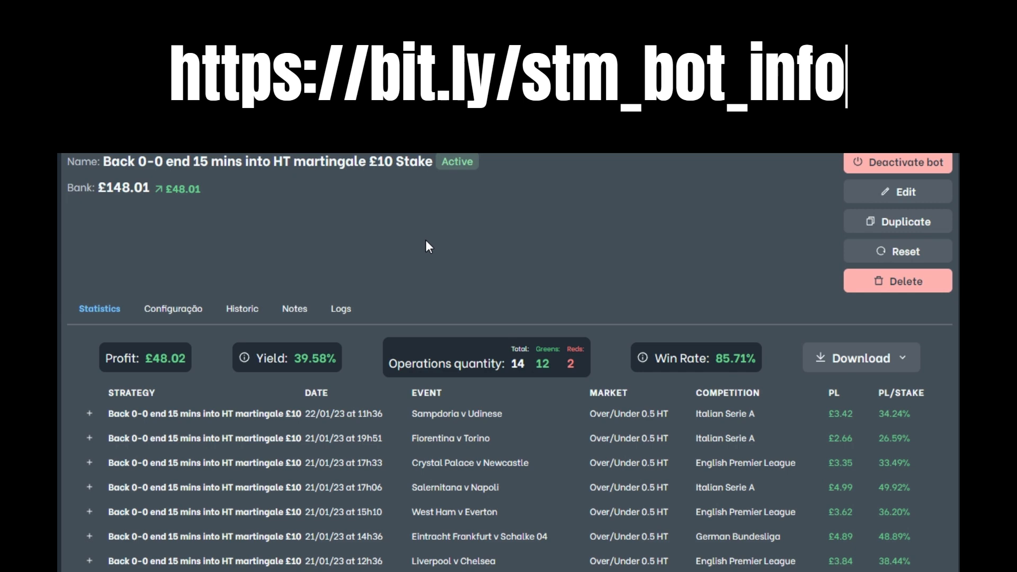
pyautogui.moveTo(463, 245)
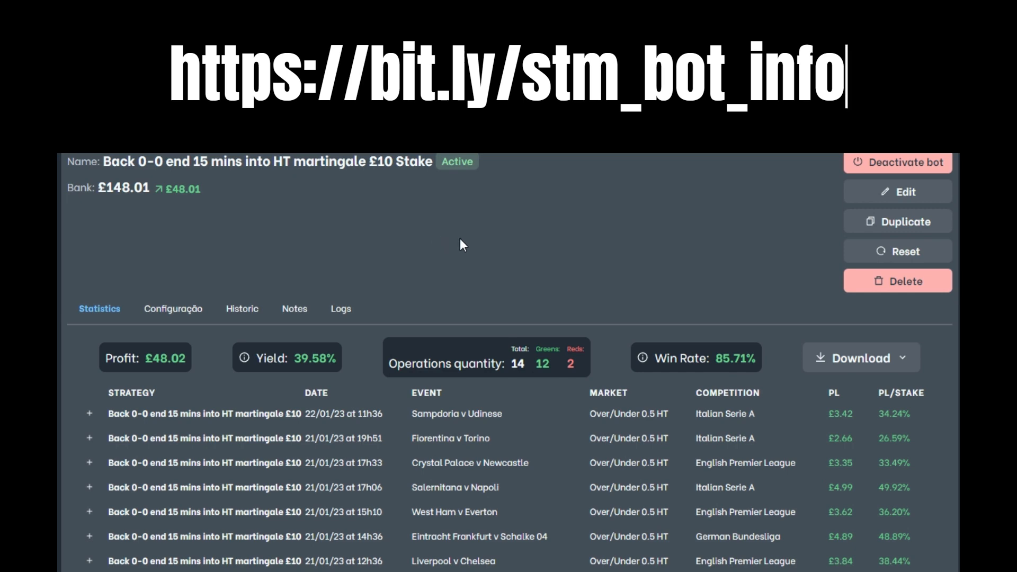
# - Scroll through the full Bundesliga table to the goal-times section, where 76-90 minutes leads at 23.8%
pyautogui.scroll(-3)
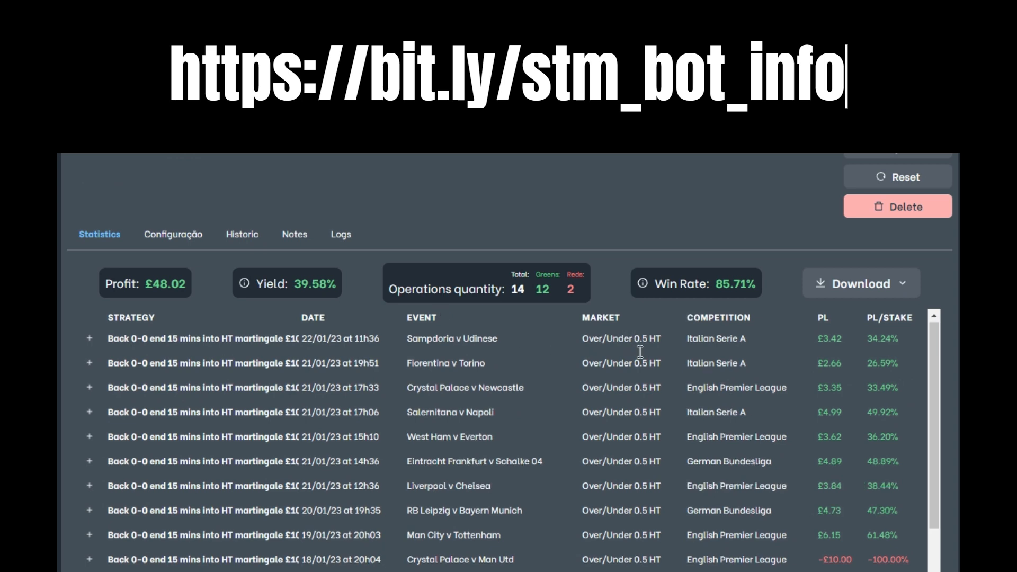
pyautogui.scroll(-3)
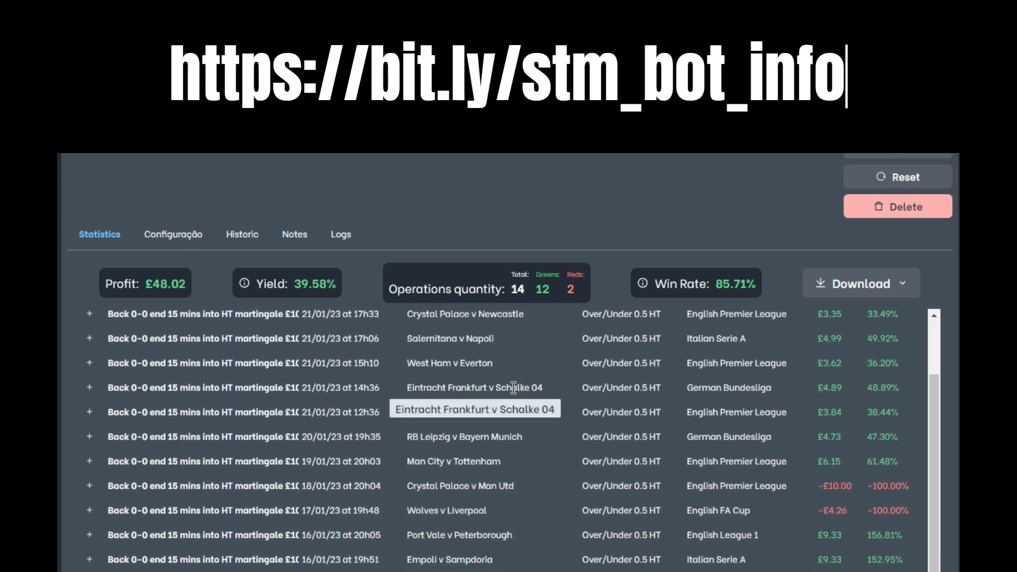
pyautogui.scroll(-3)
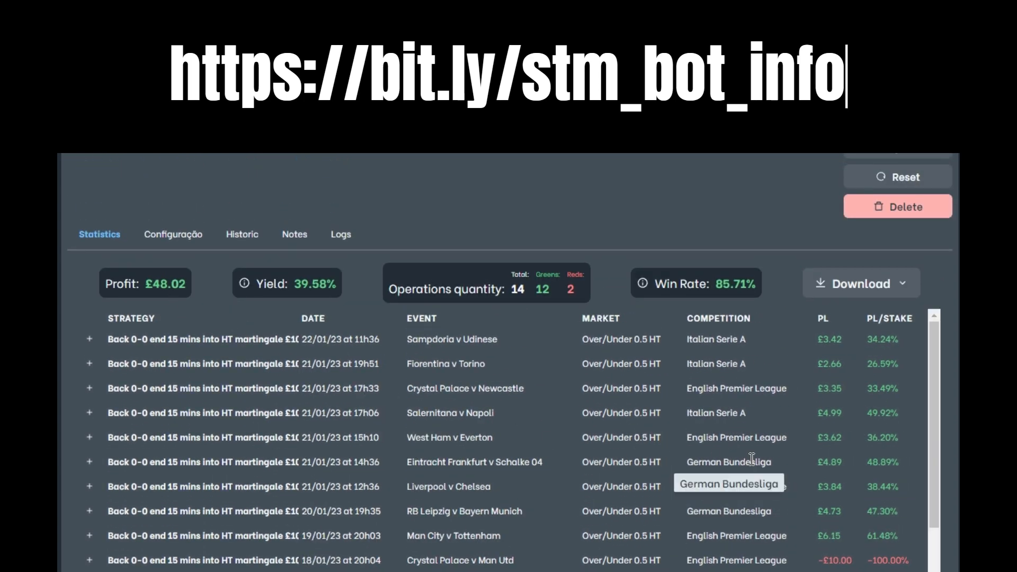
pyautogui.scroll(-3)
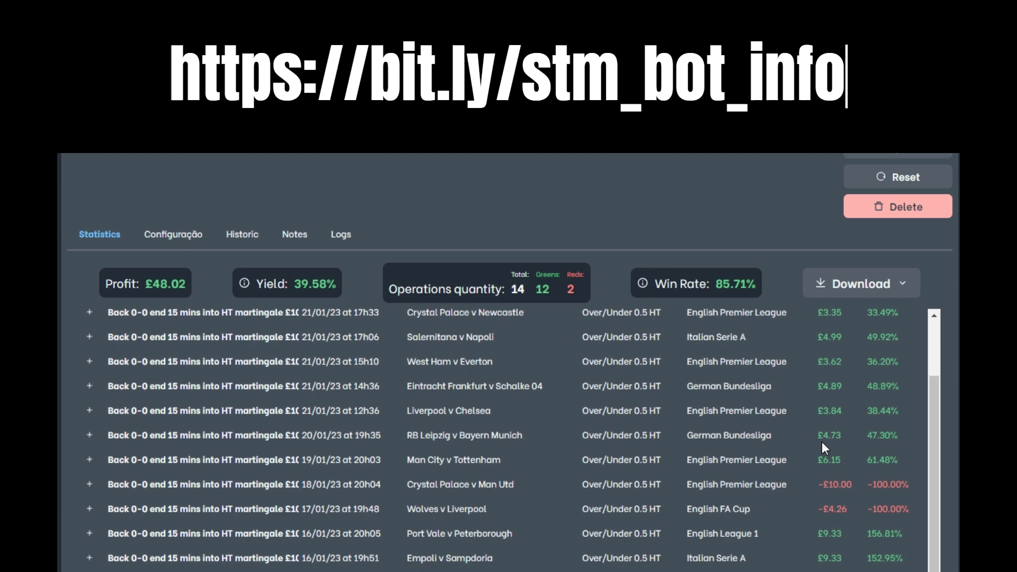
pyautogui.scroll(-3)
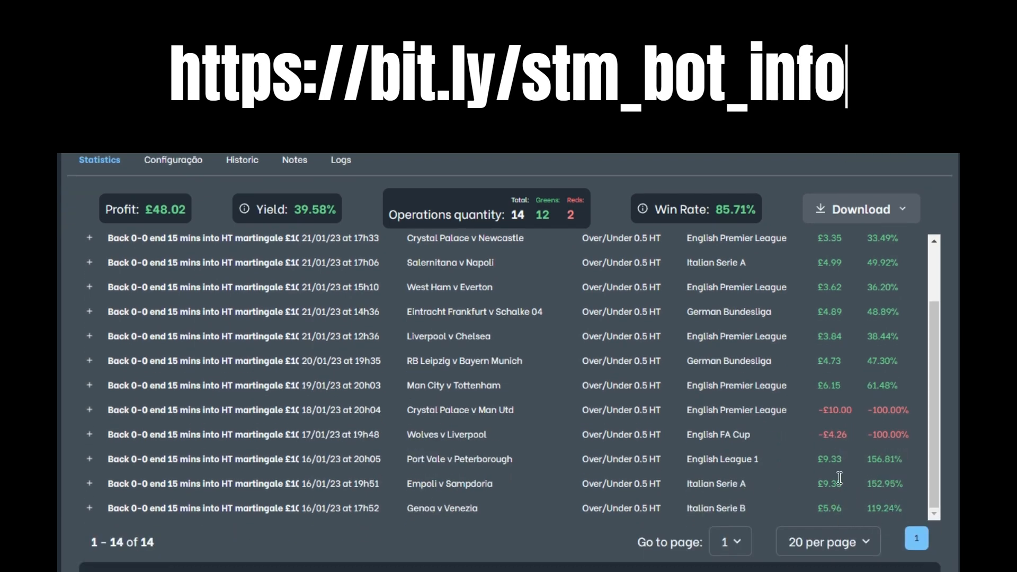
pyautogui.moveTo(824, 432)
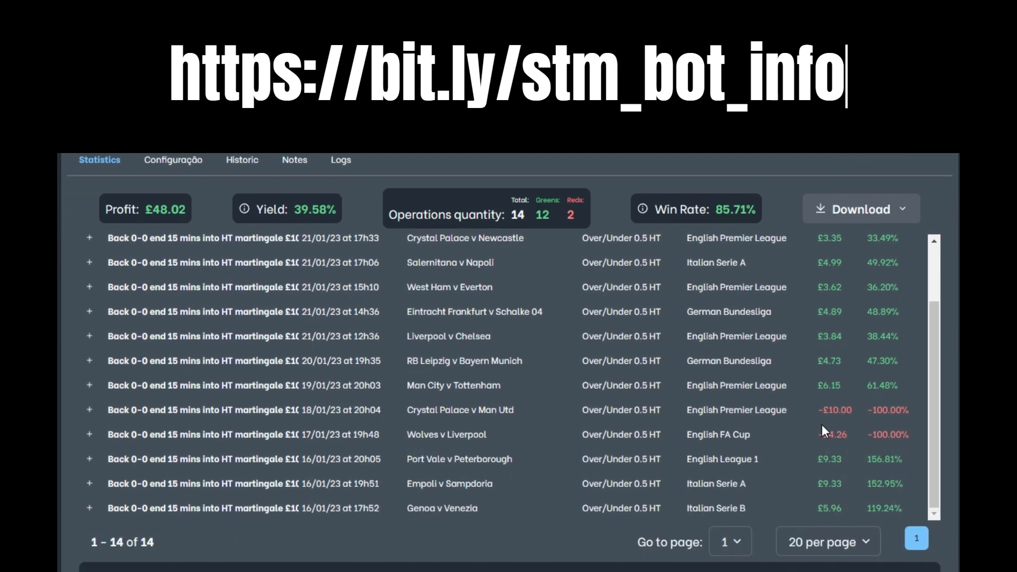
pyautogui.moveTo(852, 425)
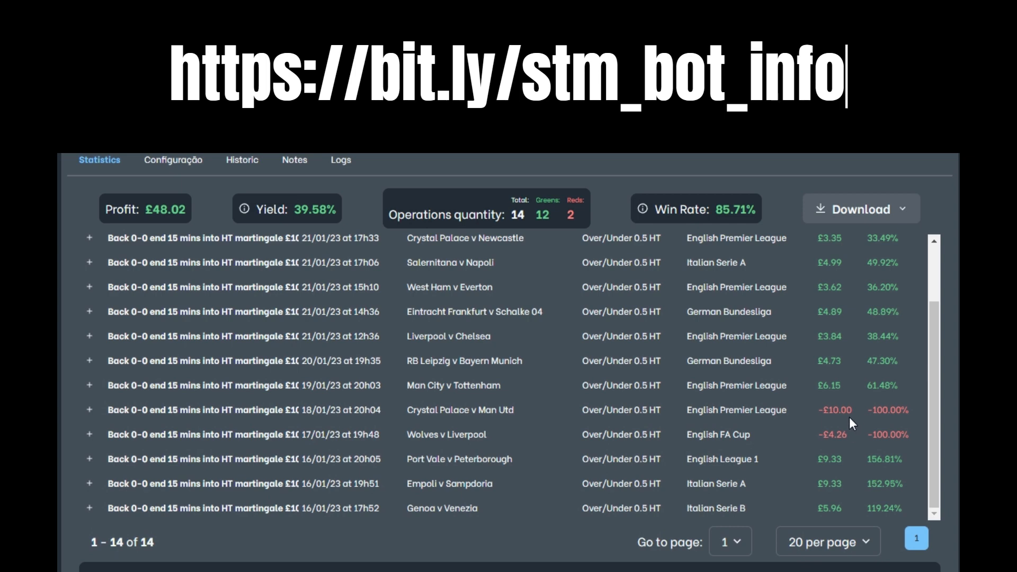
pyautogui.moveTo(851, 389)
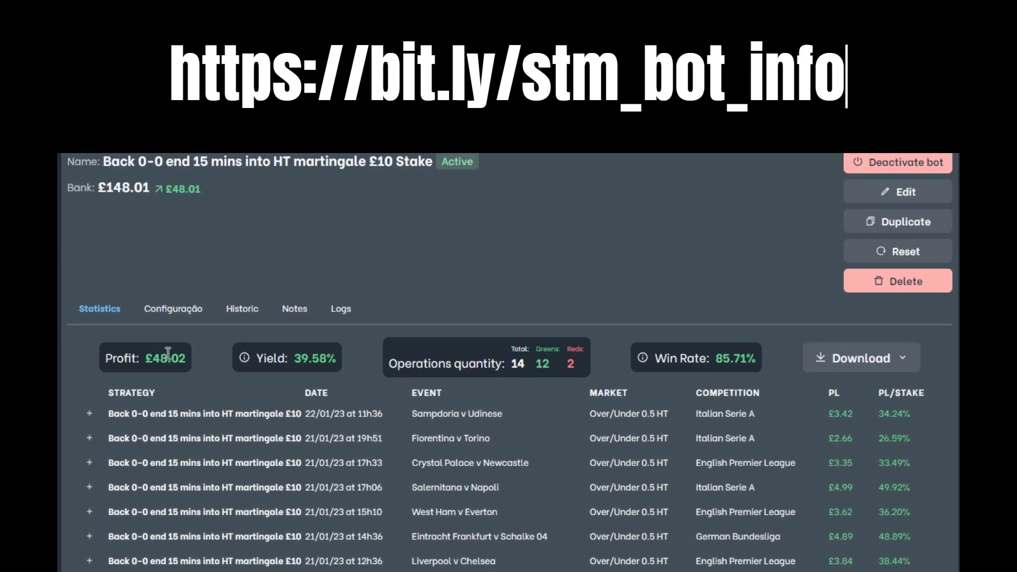
pyautogui.scroll(-3)
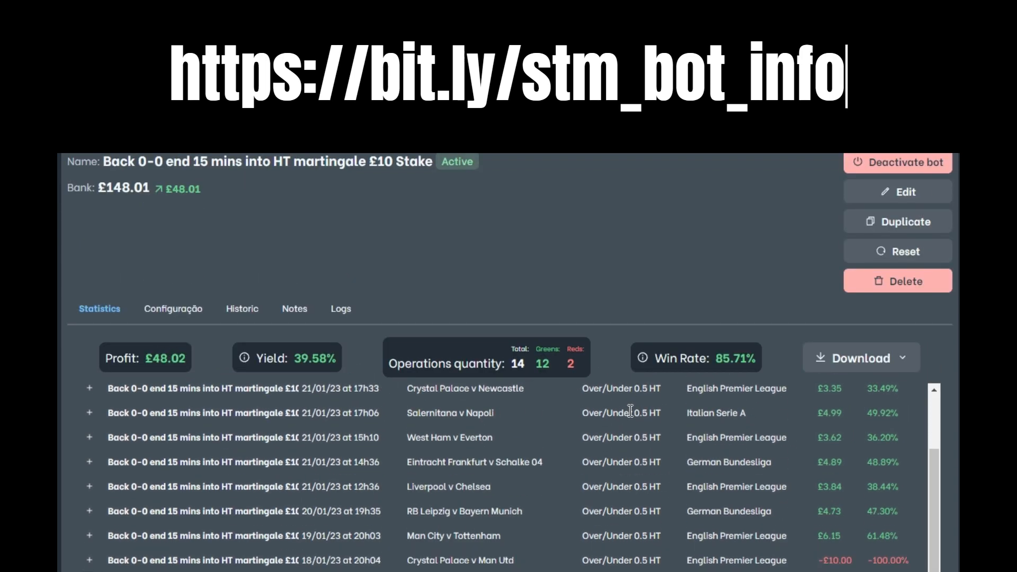
pyautogui.scroll(-3)
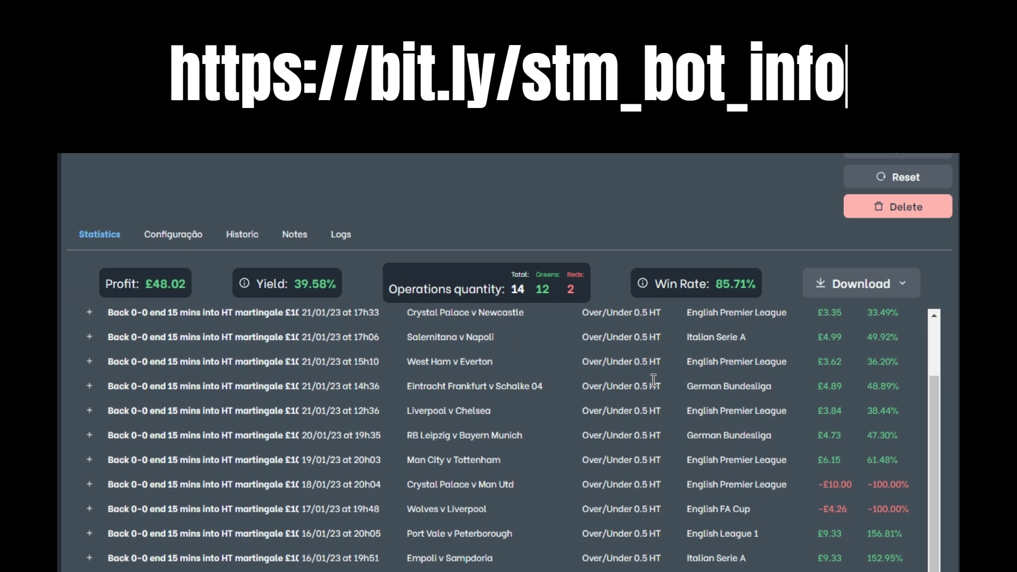
pyautogui.moveTo(463, 411)
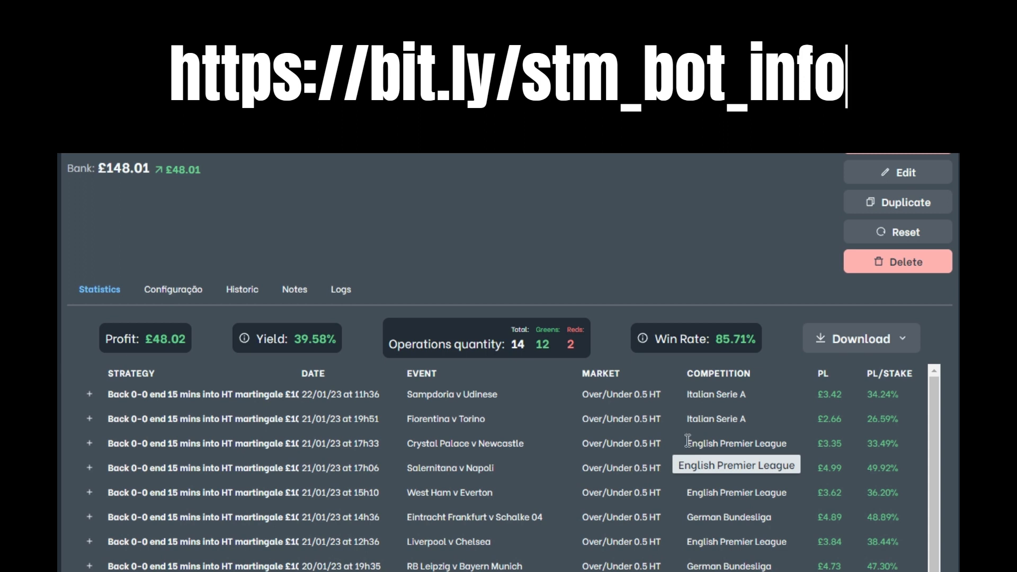
pyautogui.moveTo(669, 428)
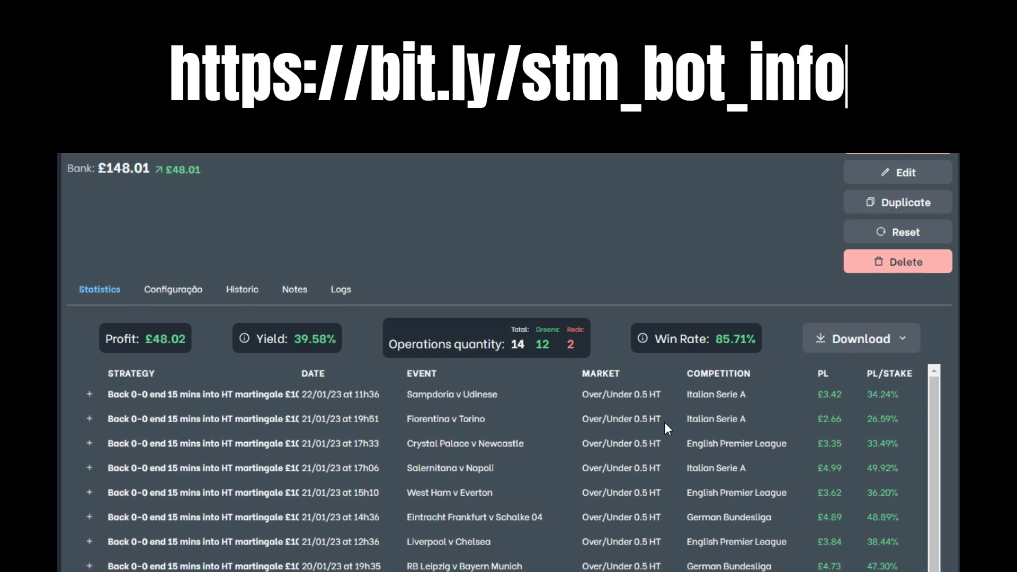
pyautogui.moveTo(695, 409)
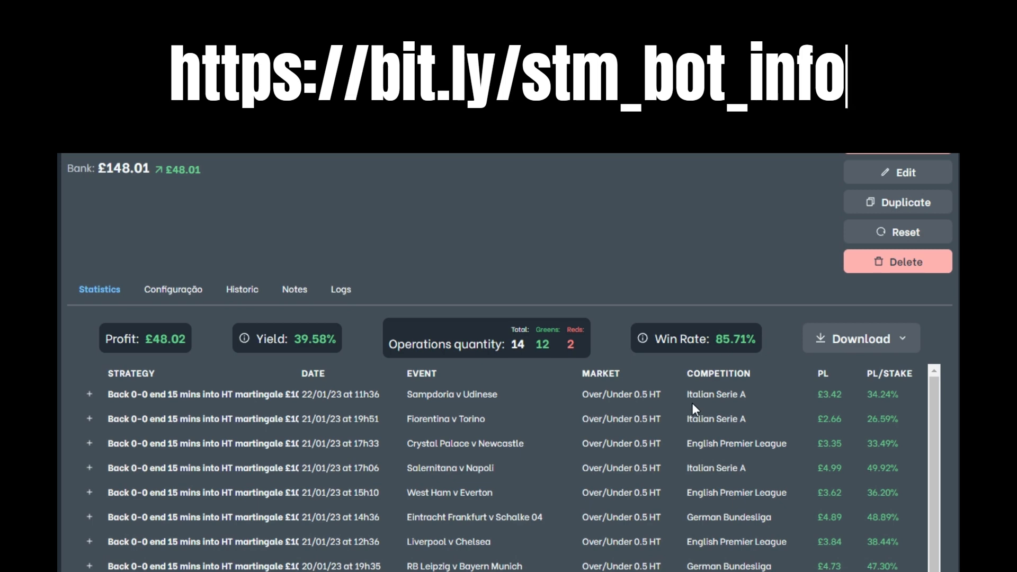
pyautogui.moveTo(658, 436)
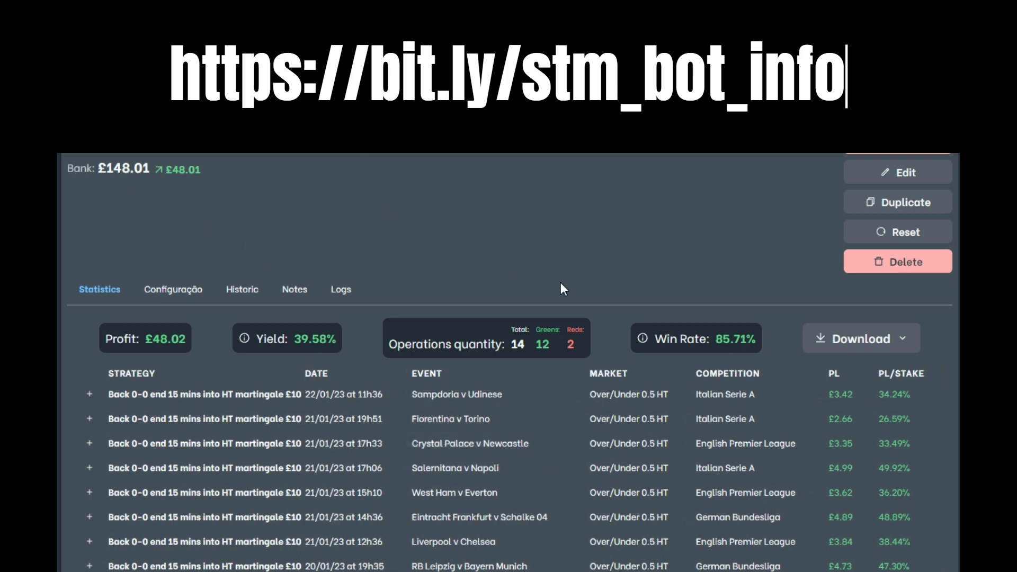
pyautogui.moveTo(603, 249)
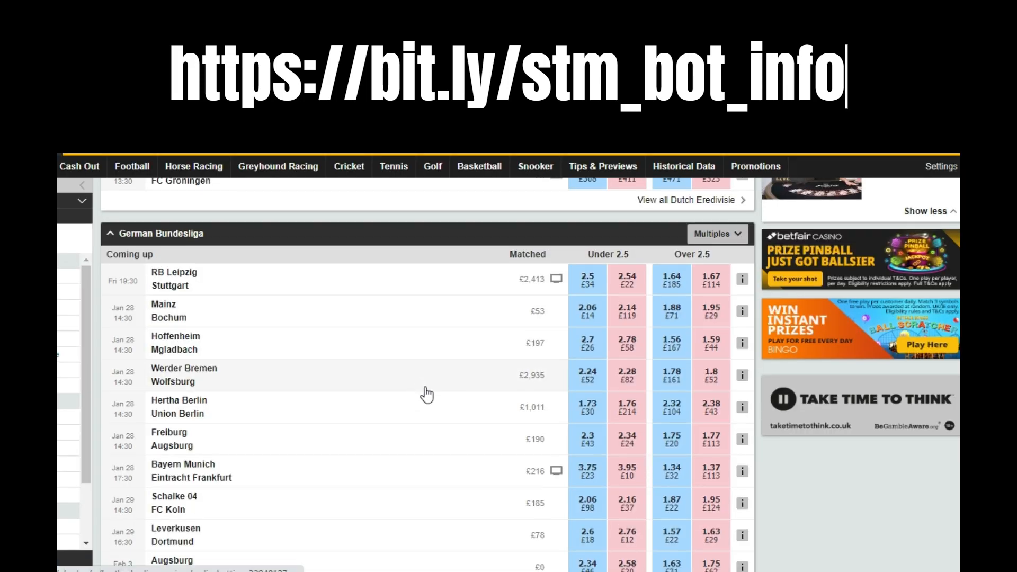
pyautogui.scroll(-3)
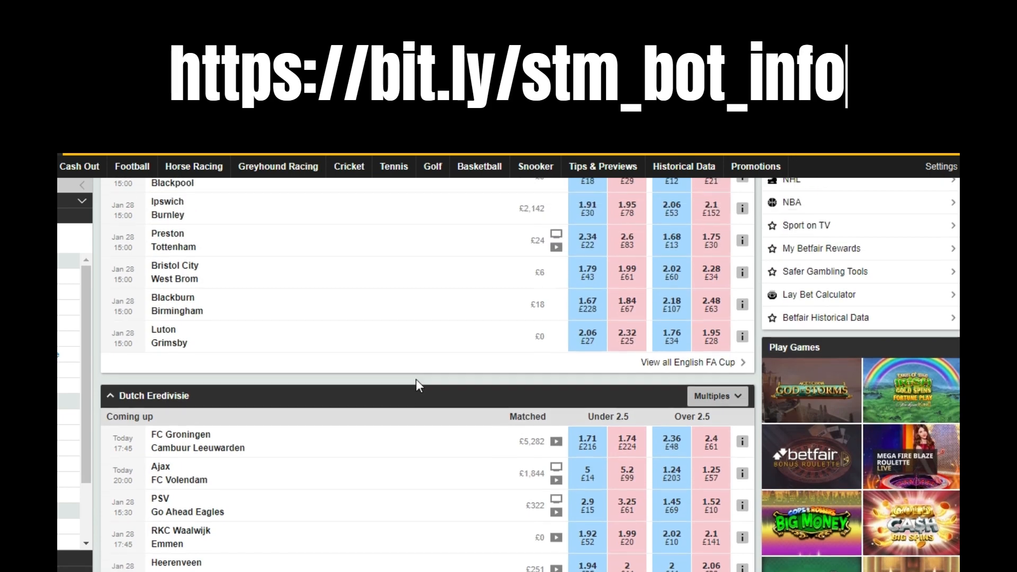
pyautogui.scroll(-3)
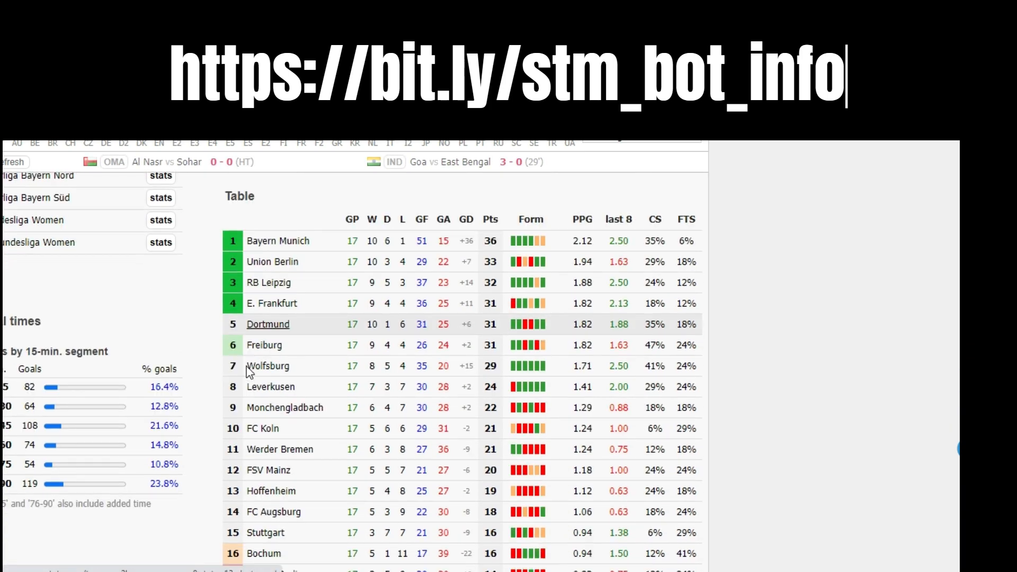
pyautogui.scroll(-3)
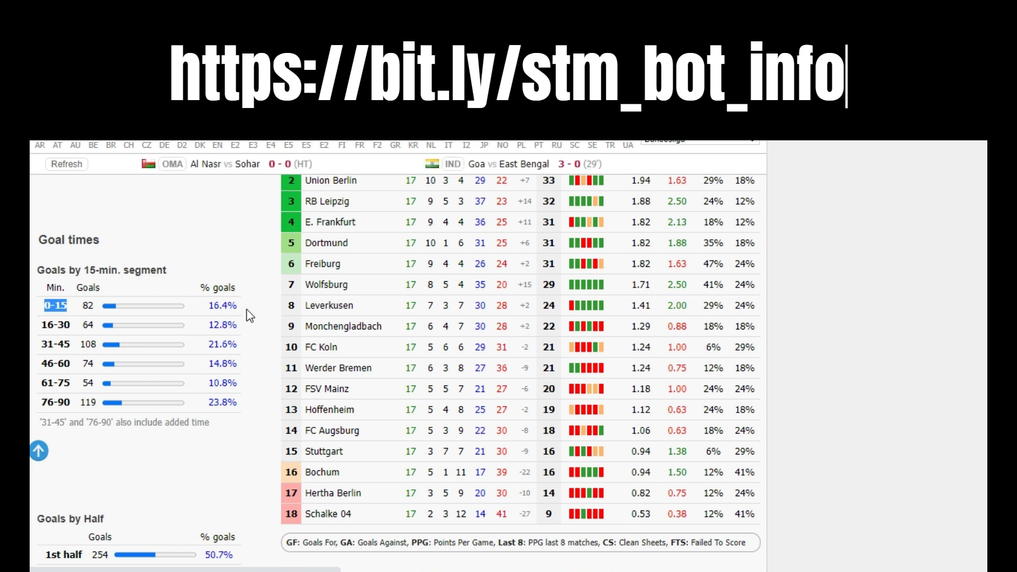
pyautogui.moveTo(263, 327)
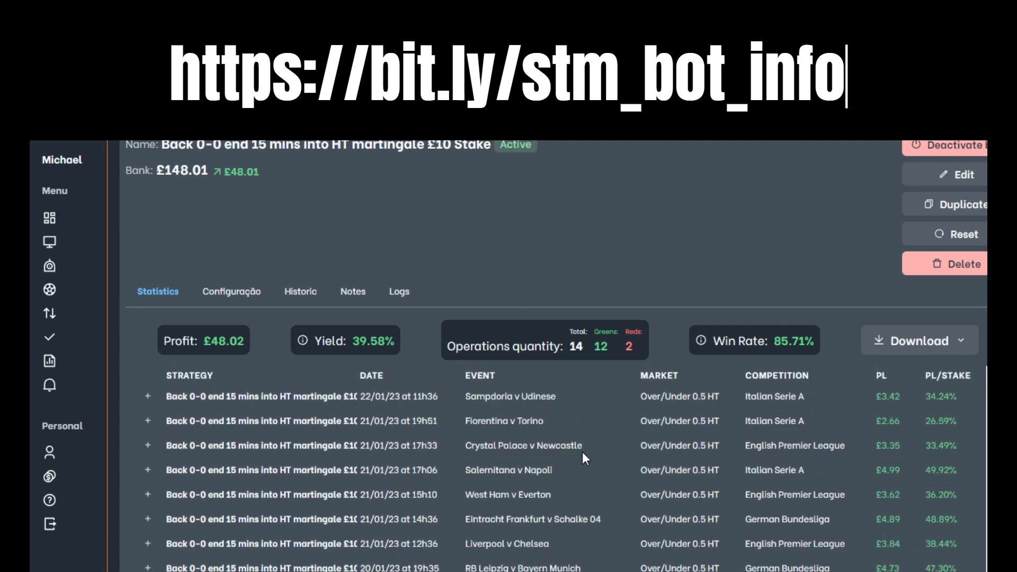
pyautogui.moveTo(576, 540)
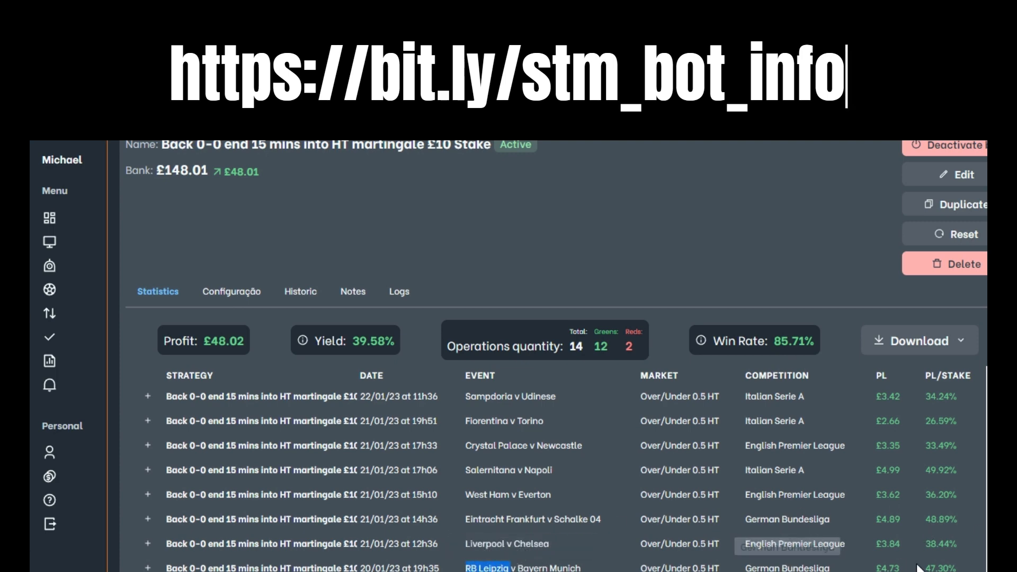
pyautogui.moveTo(547, 494)
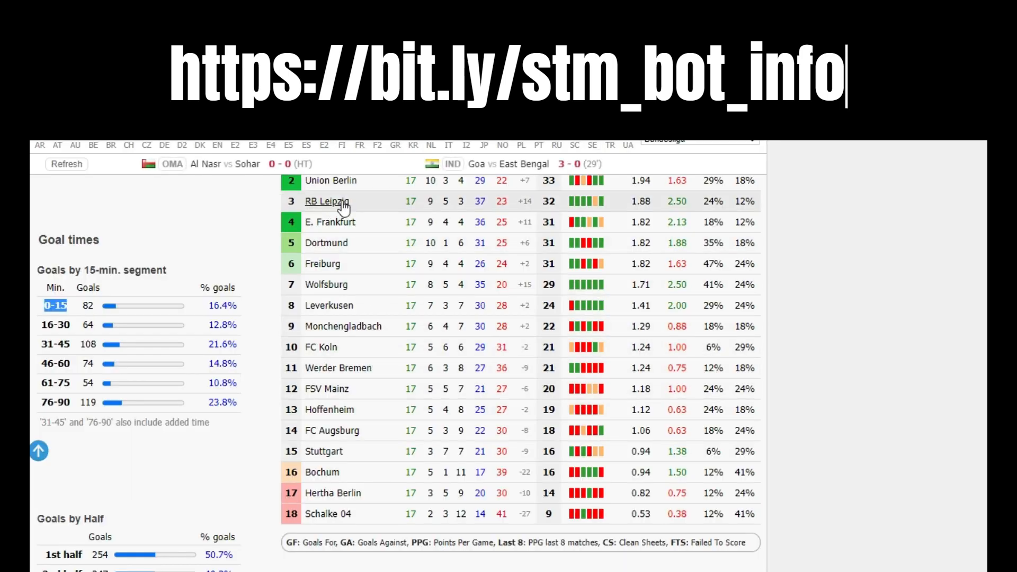
pyautogui.moveTo(517, 217)
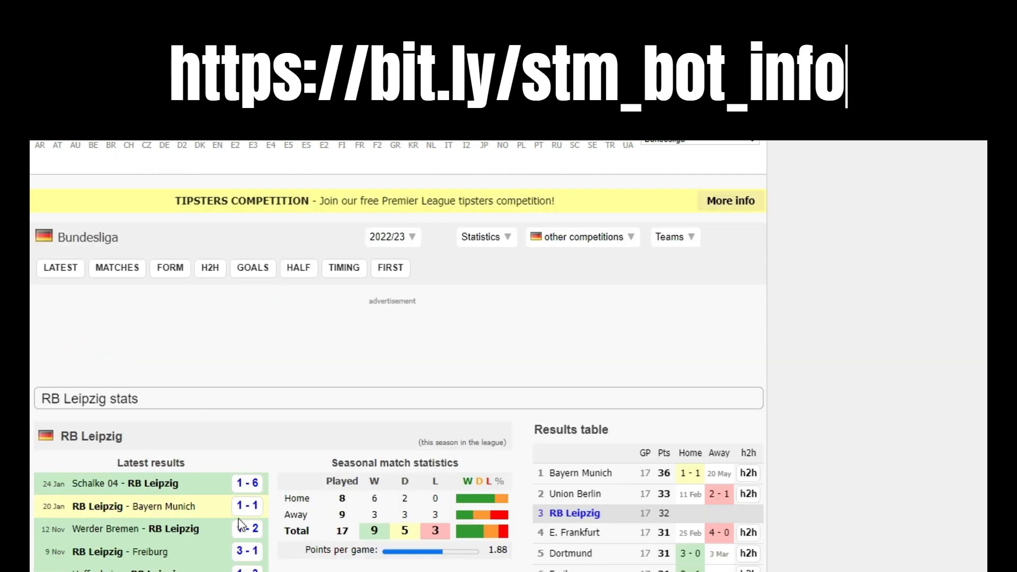
# - Scroll RB Leipzig's team page down to the latest results showing the 1-1 draw with Bayern Munich
pyautogui.scroll(-3)
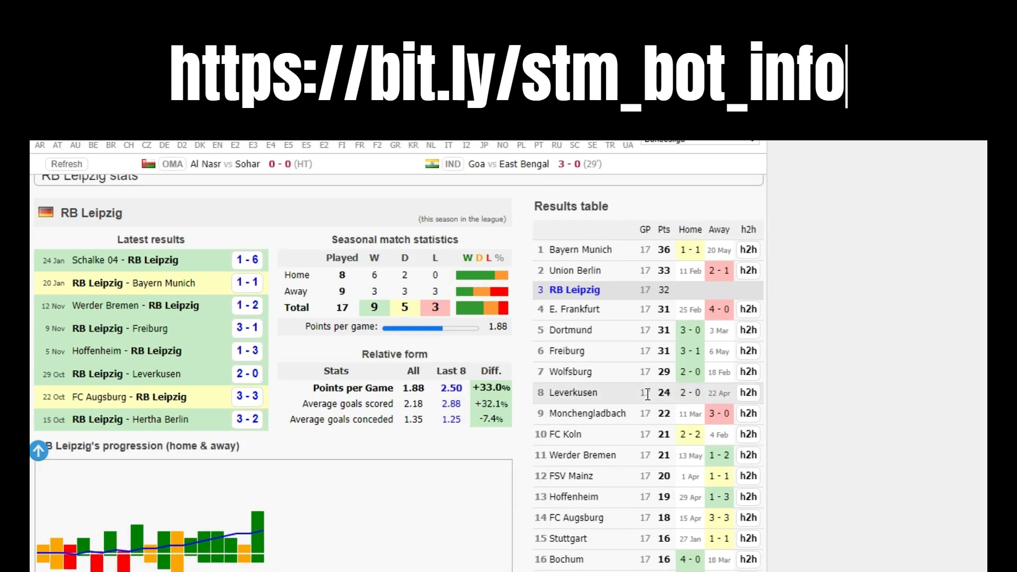
pyautogui.moveTo(208, 319)
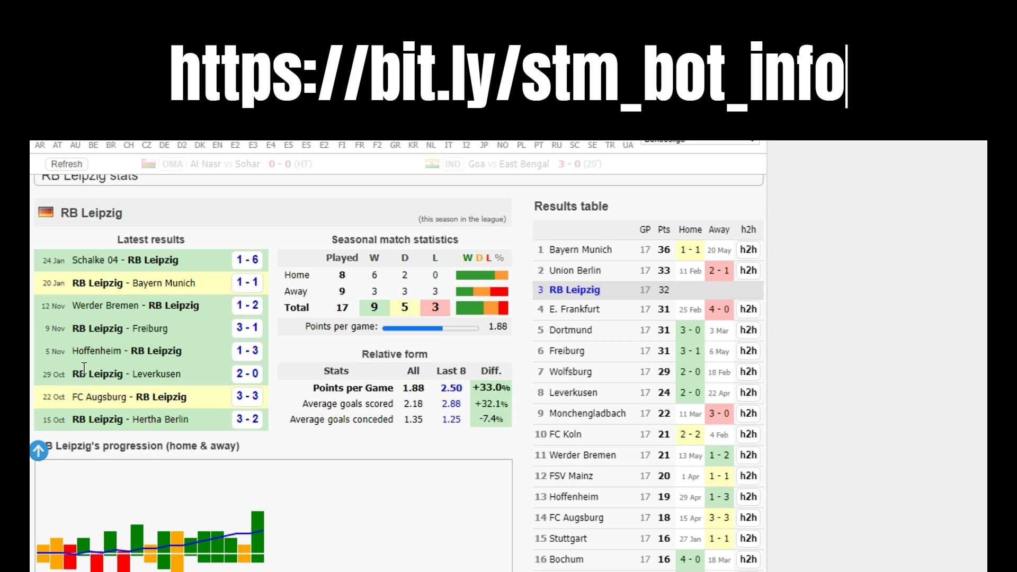
pyautogui.moveTo(155, 363)
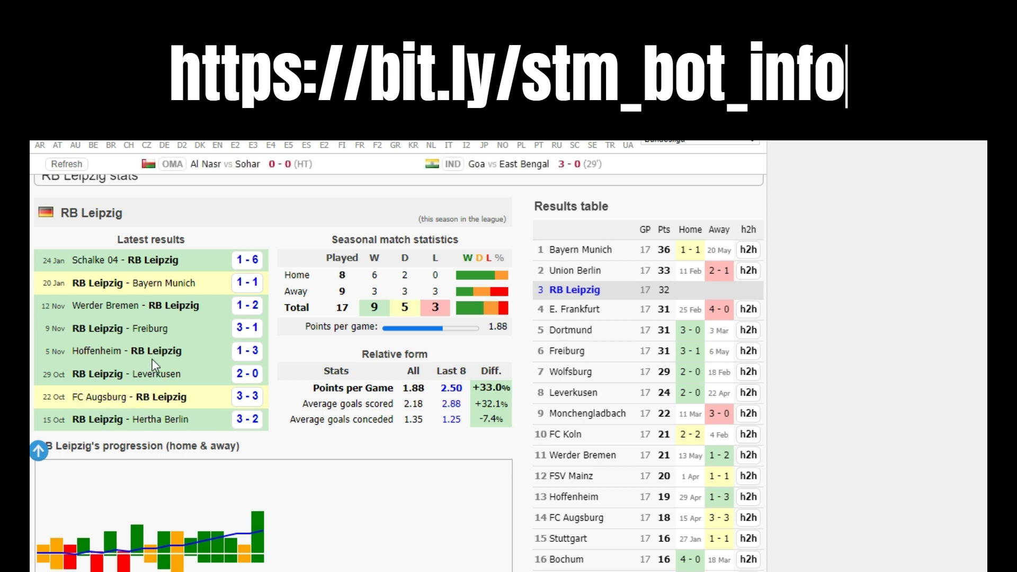
pyautogui.moveTo(247, 282)
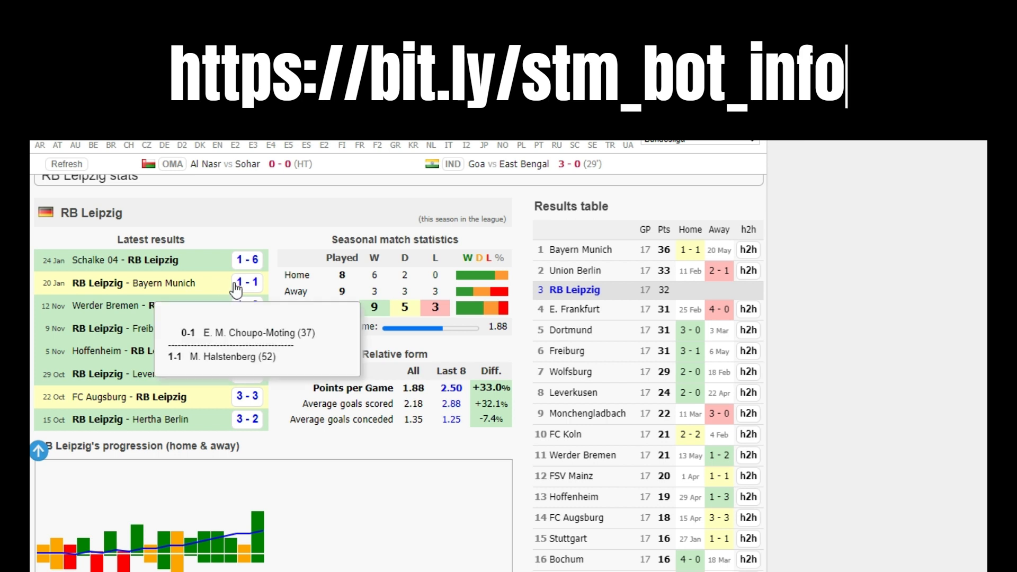
pyautogui.moveTo(306, 363)
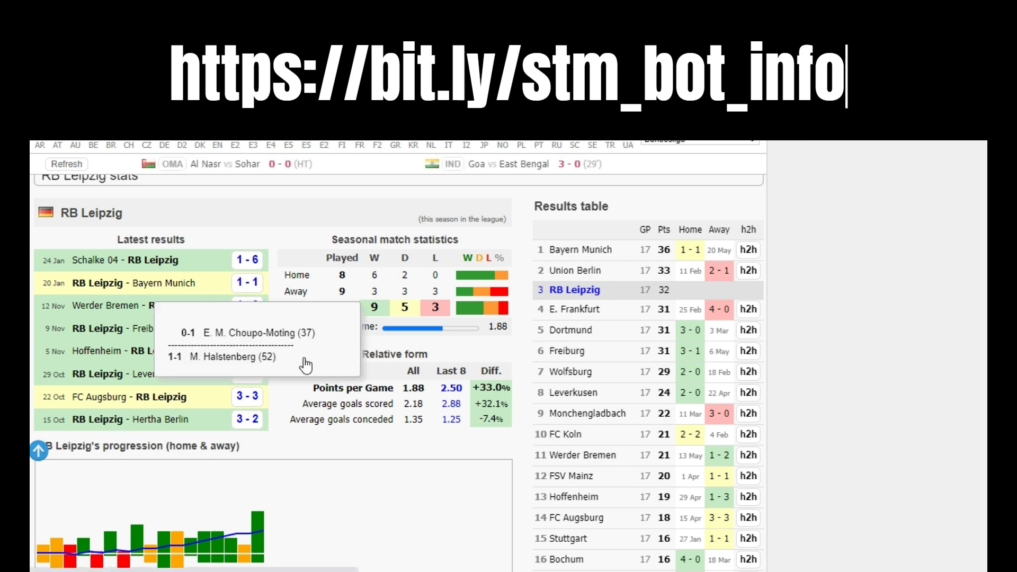
pyautogui.moveTo(480, 371)
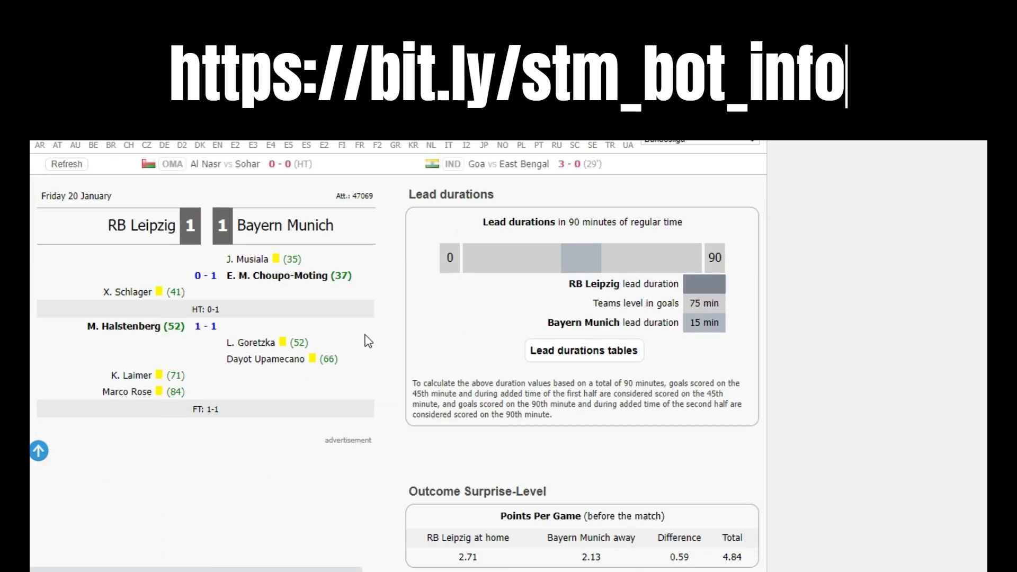
pyautogui.moveTo(375, 340)
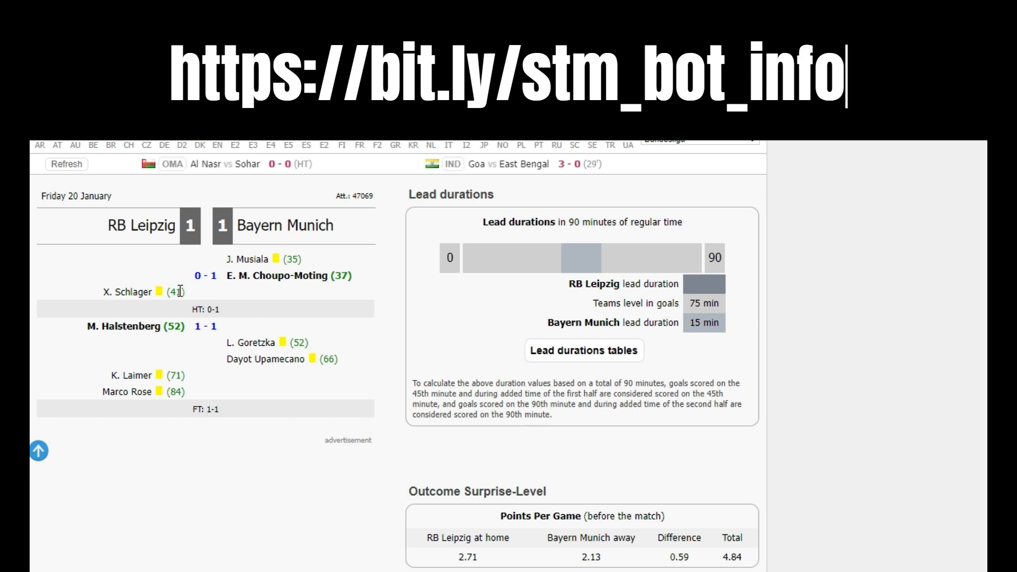
pyautogui.moveTo(208, 261)
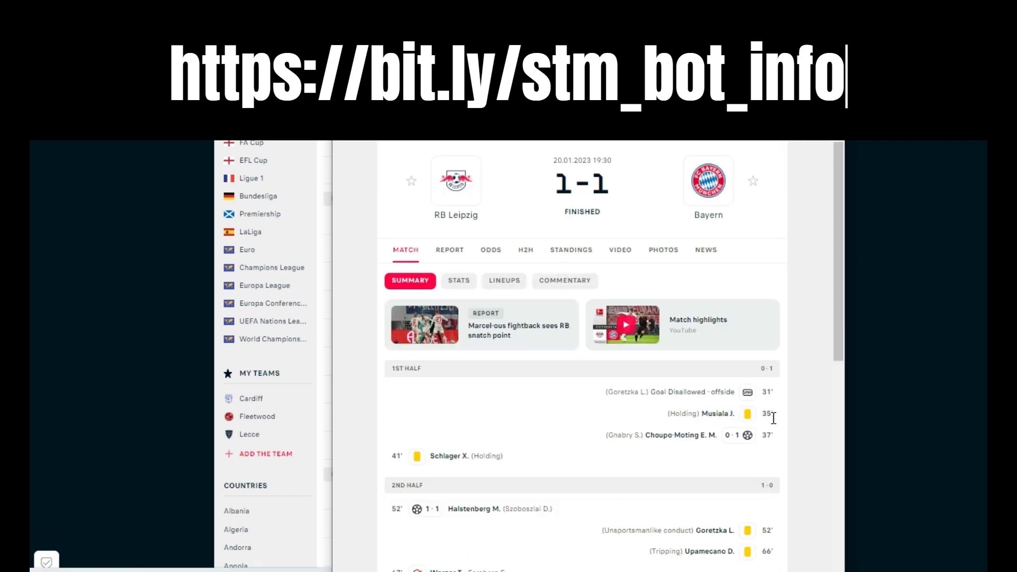
pyautogui.moveTo(753, 451)
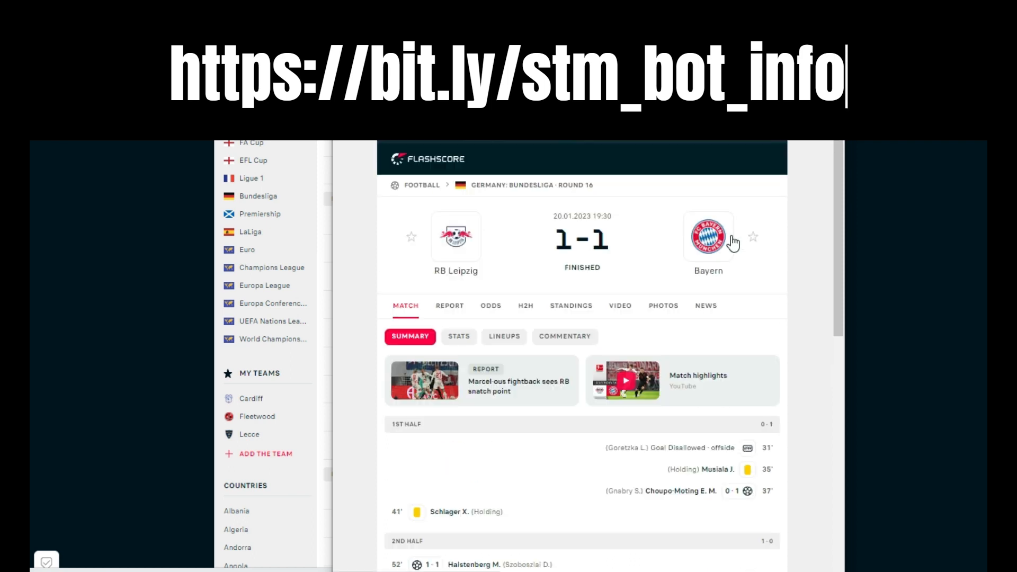
# - Show the Leipzig–Bayern match stats narrowed to the first half: possession 40–60, goal attempts 3–2
pyautogui.click(458, 336)
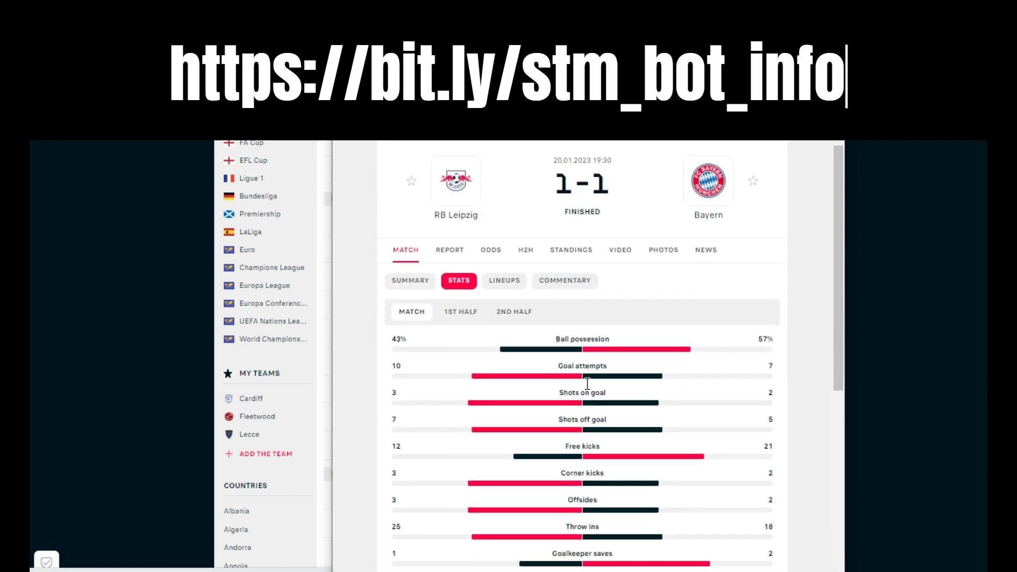
pyautogui.click(461, 311)
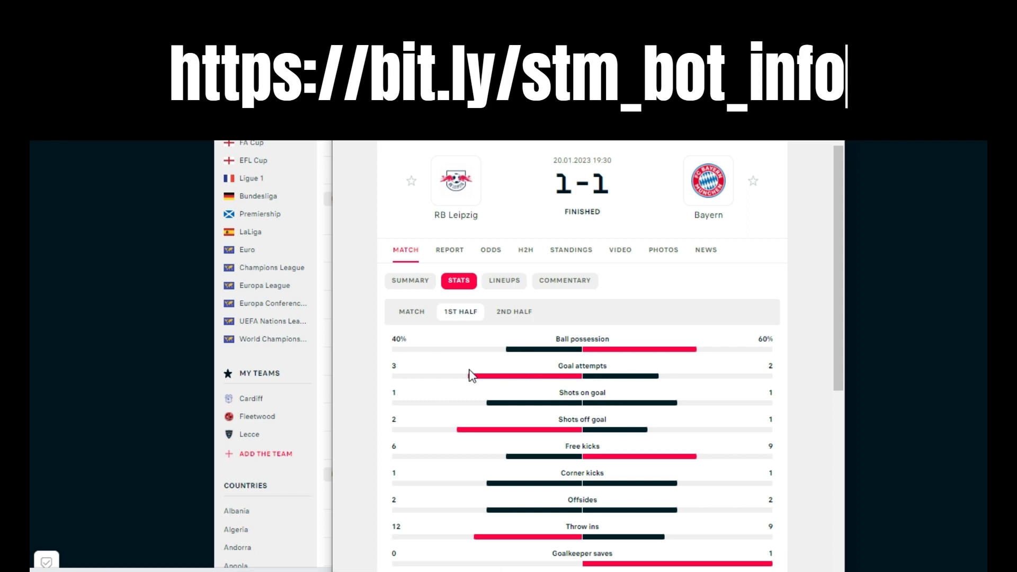
pyautogui.moveTo(685, 432)
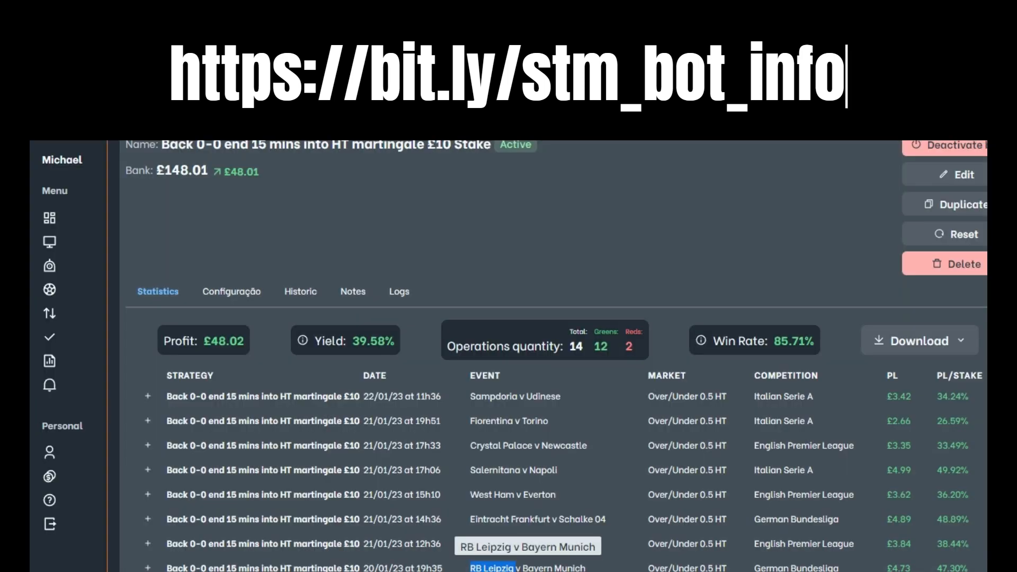
pyautogui.moveTo(464, 249)
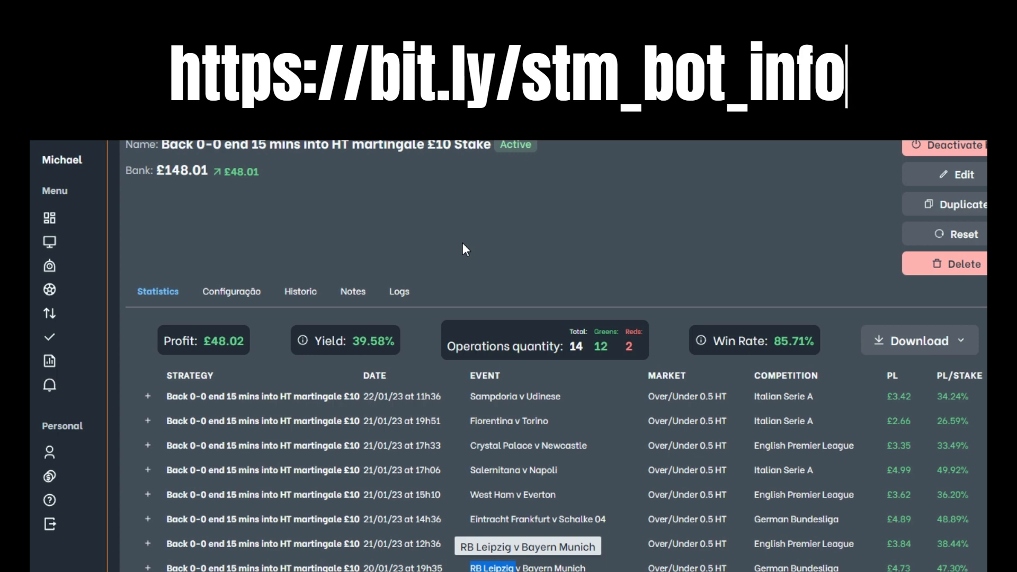
pyautogui.moveTo(509, 226)
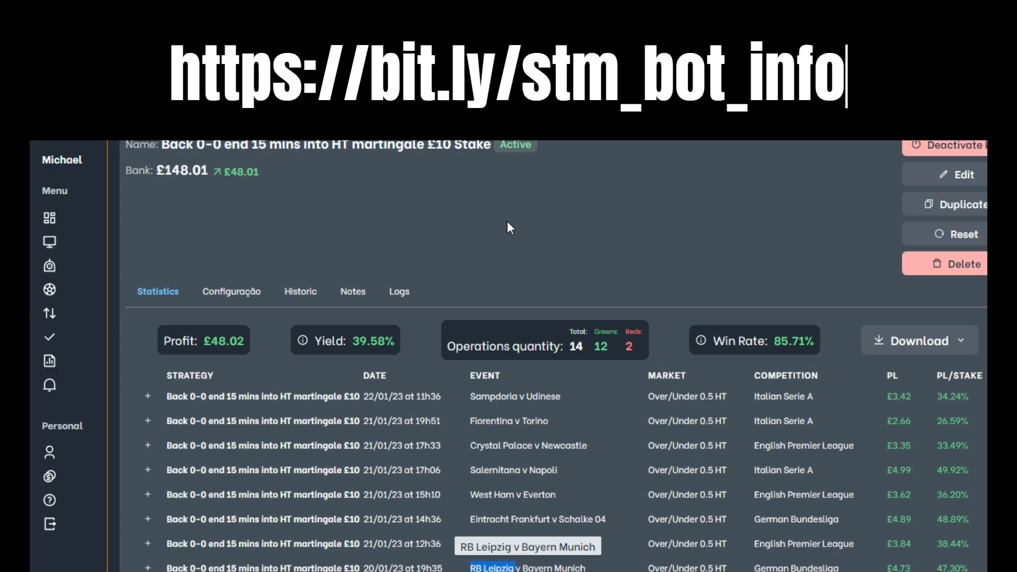
pyautogui.moveTo(600, 229)
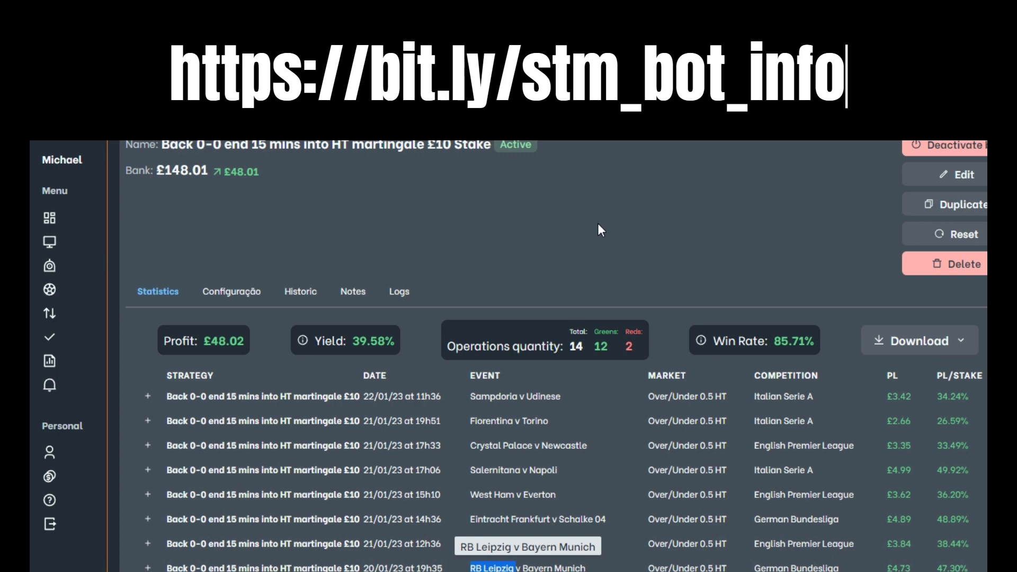
pyautogui.moveTo(659, 226)
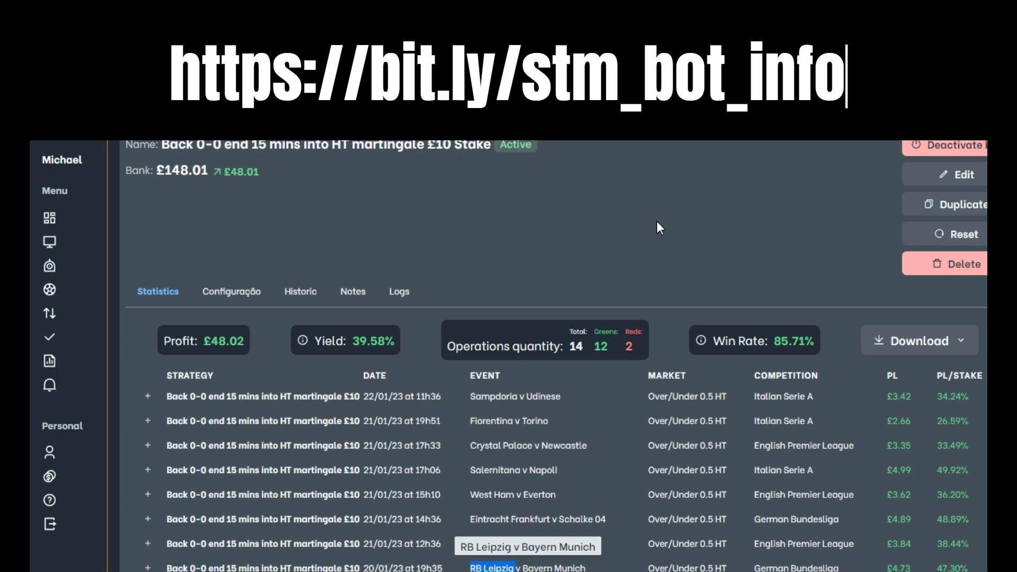
pyautogui.moveTo(829, 163)
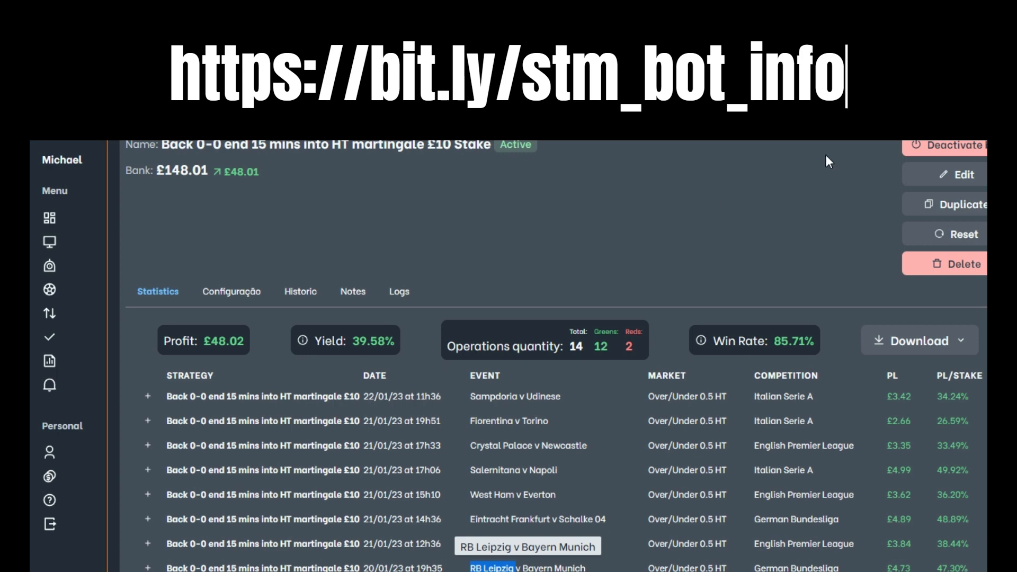